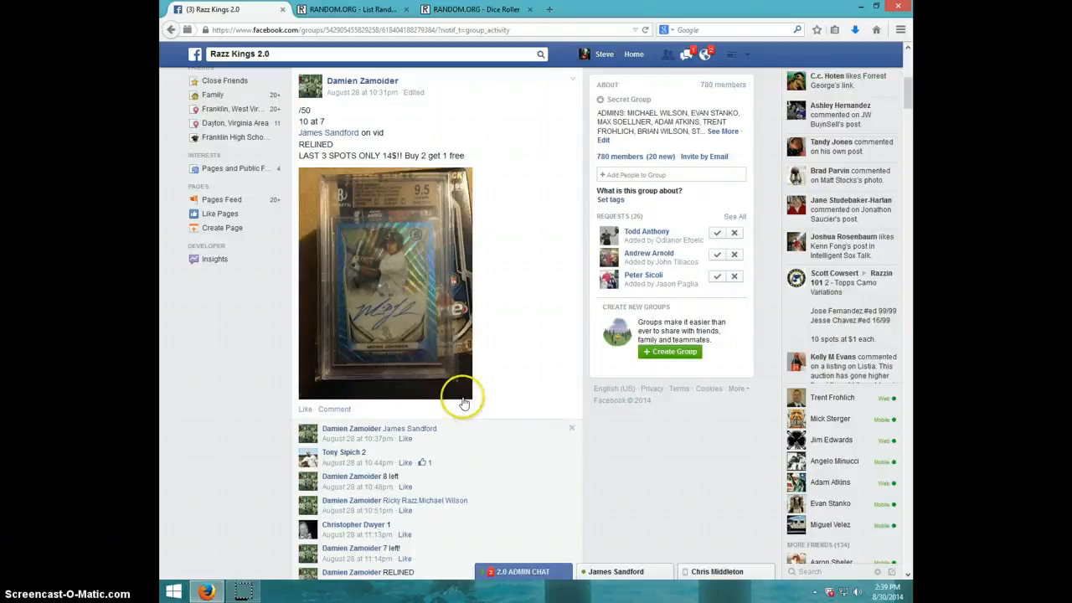
mouse_move(410, 350)
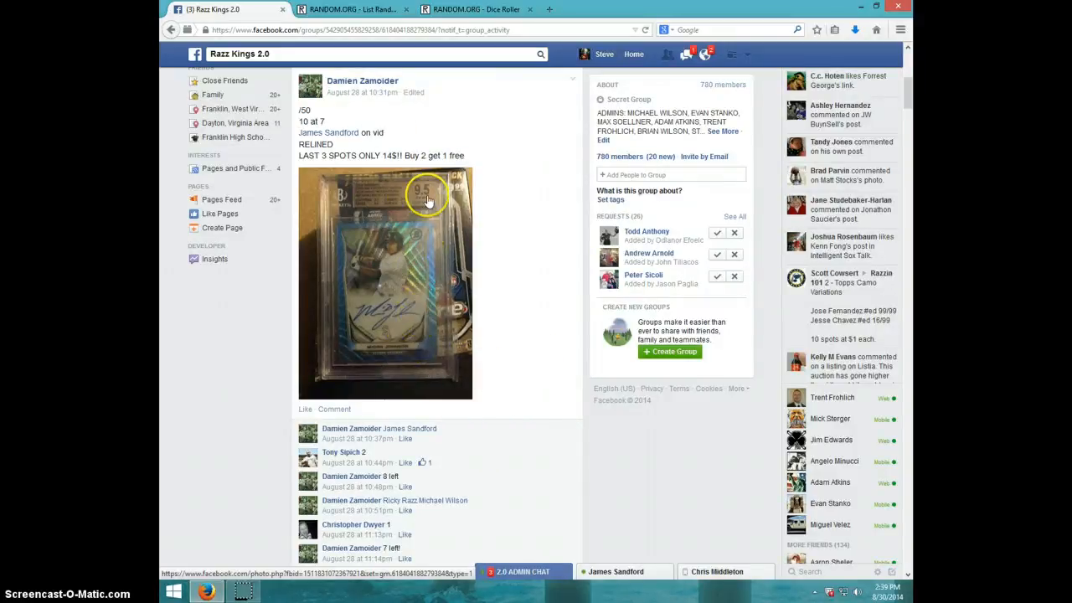
mouse_move(419, 256)
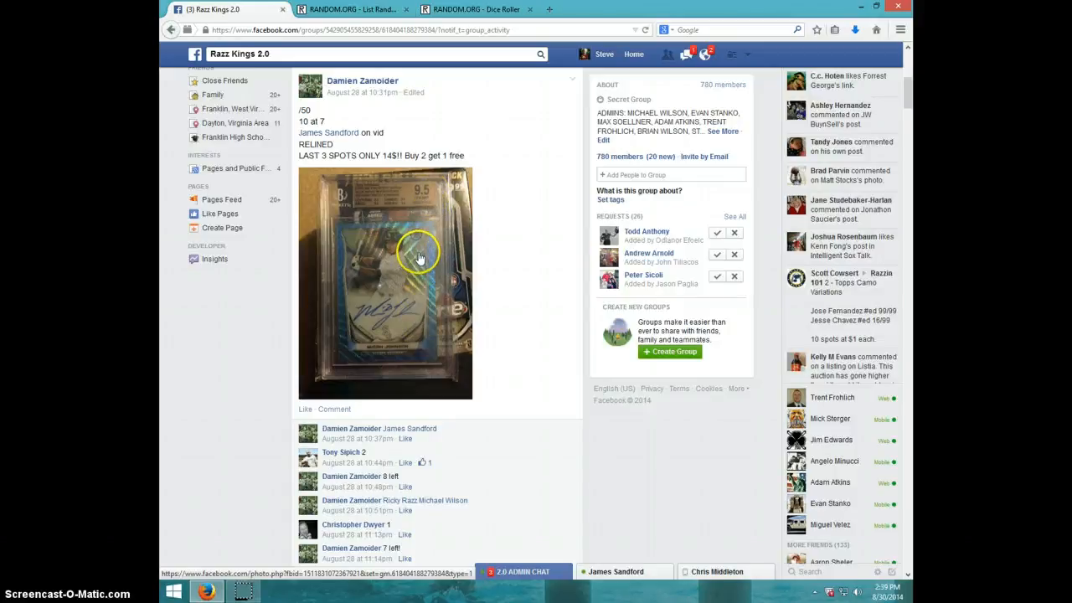
Scroll down the Facebook card break thread to reach its comment box.
scroll(down, 3)
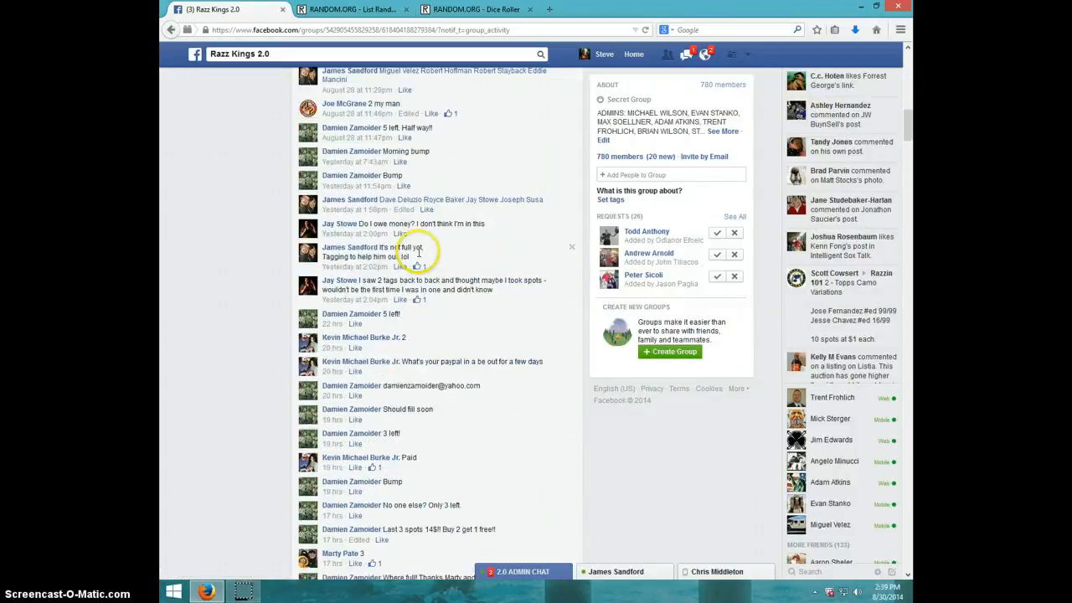
scroll(down, 3)
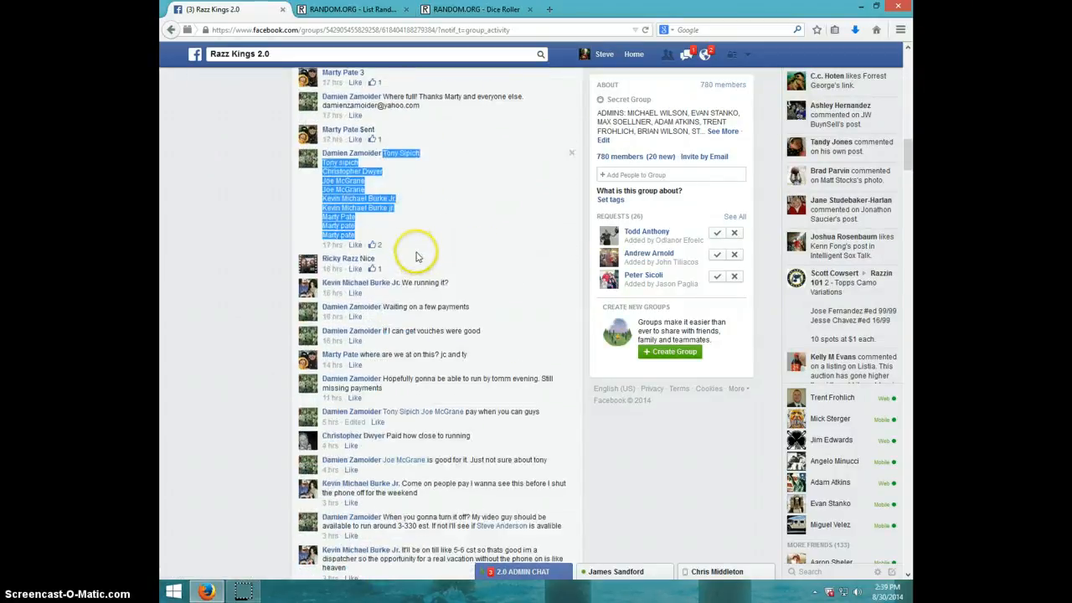
mouse_move(361, 206)
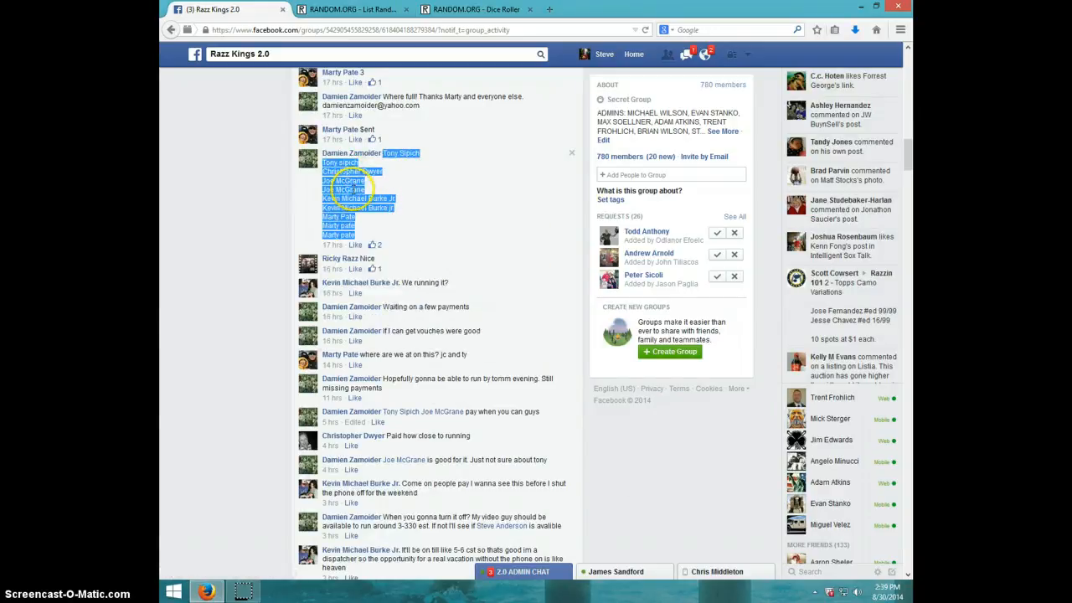
scroll(down, 3)
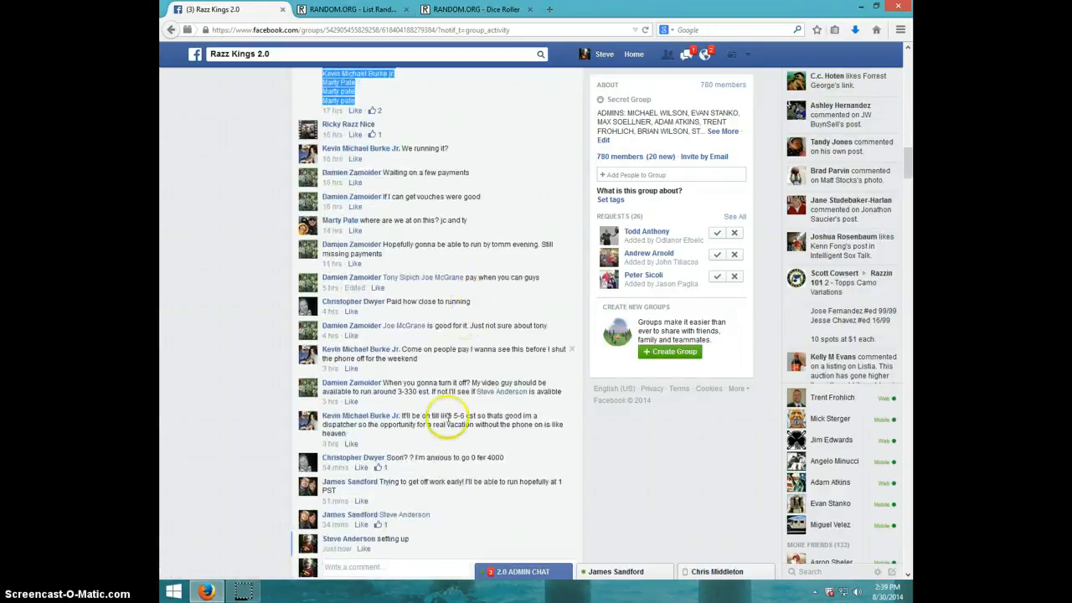
scroll(down, 3)
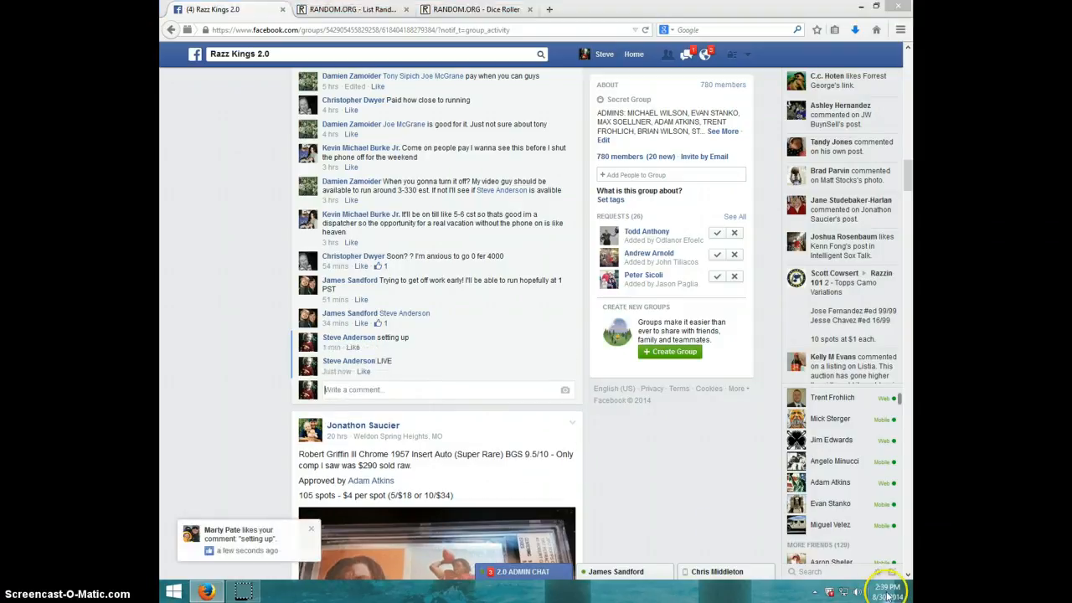
Roll two dice on RANDOM.ORG's Dice Roller, then return to the ten-name List Randomizer.
click(476, 9)
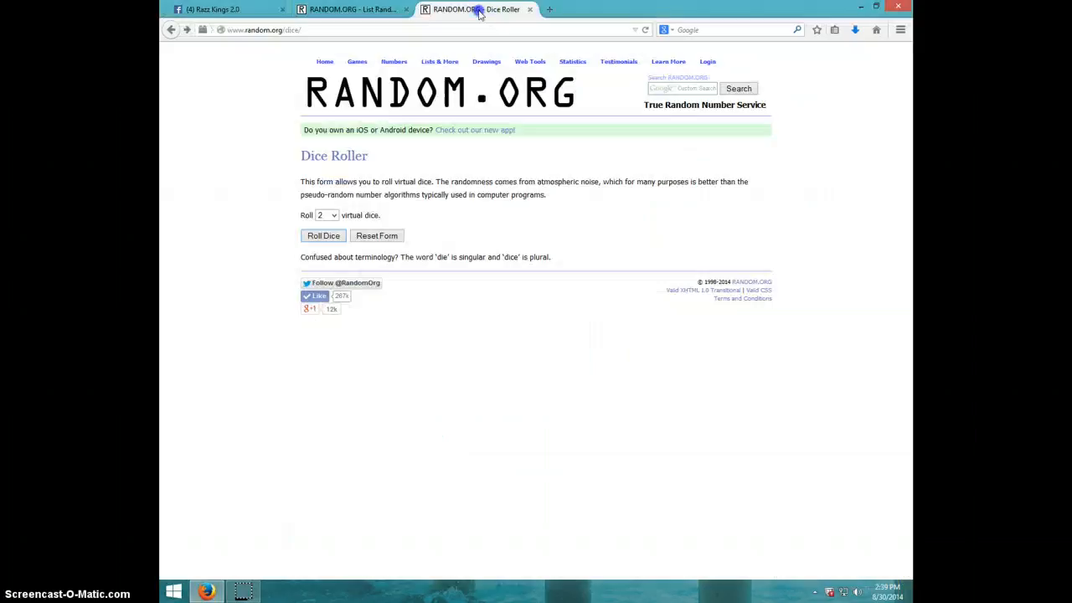
click(324, 235)
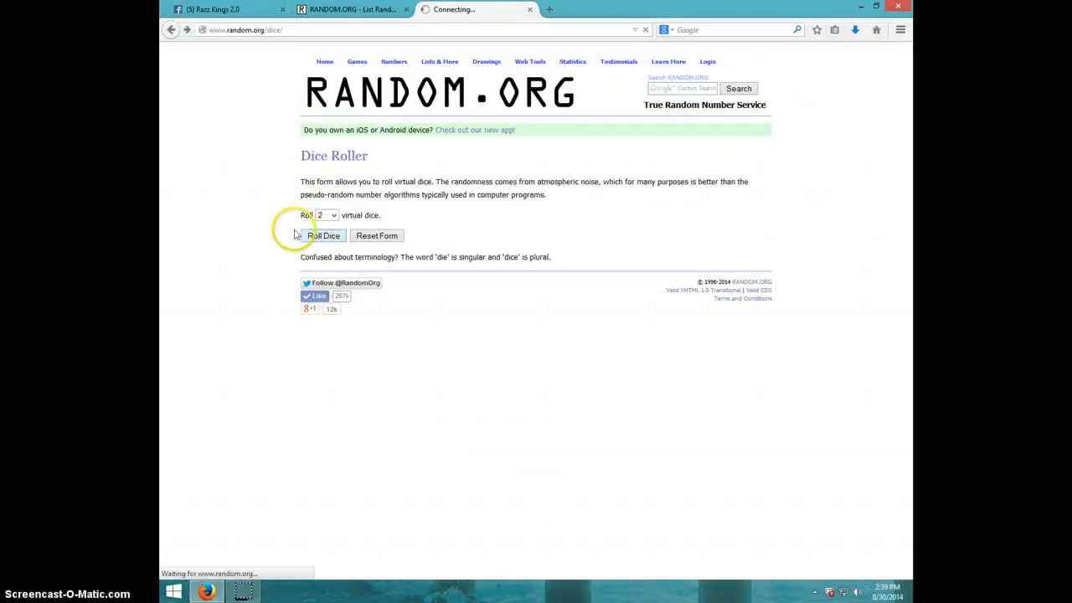
click(325, 235)
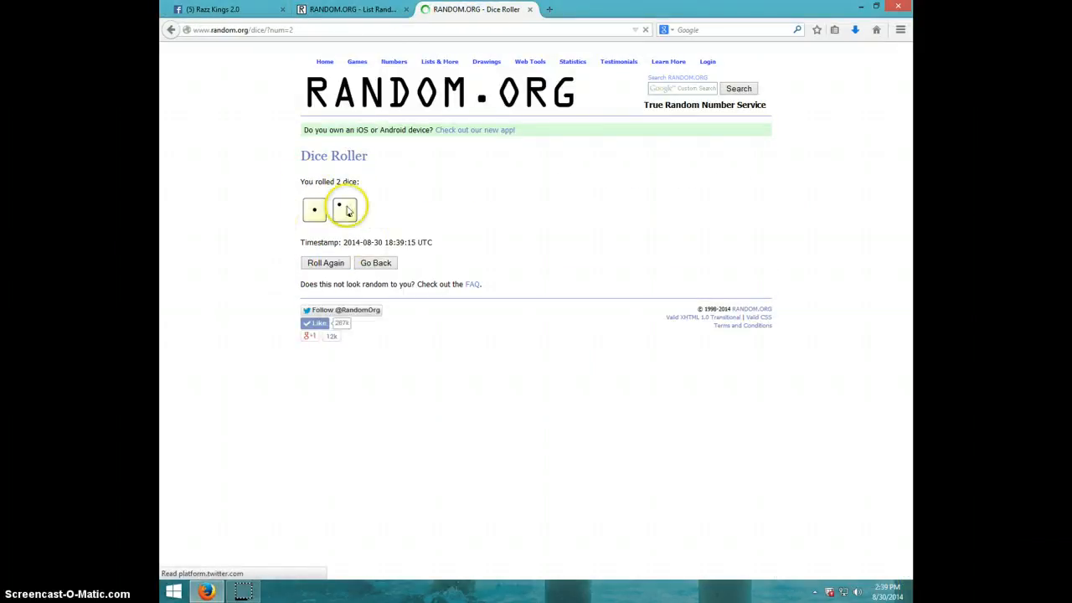
click(351, 9)
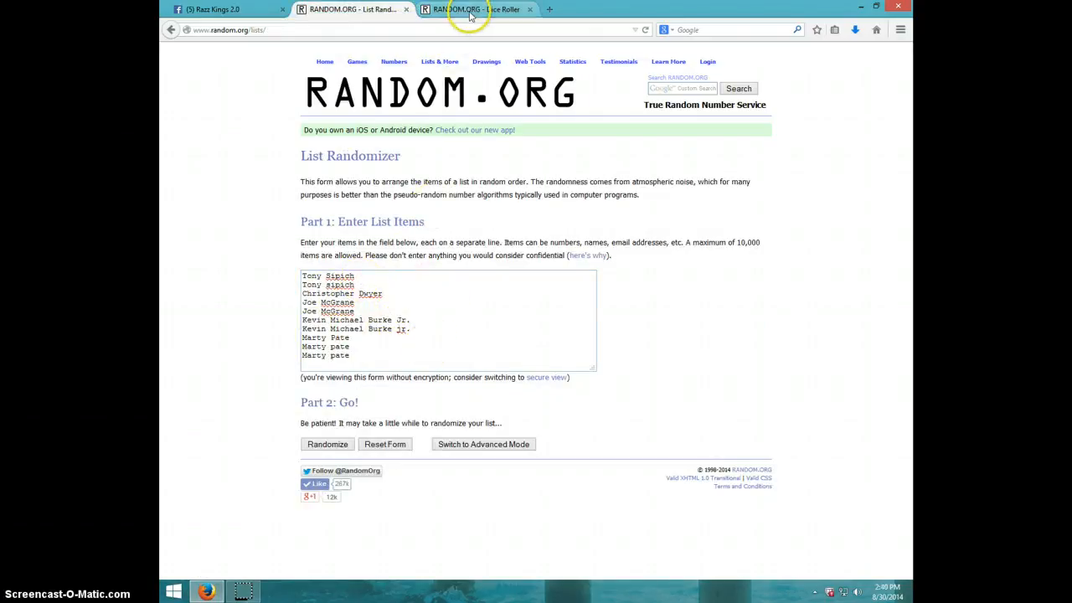
Shuffle the ten names twice, checking the clock and dice result in between.
click(469, 10)
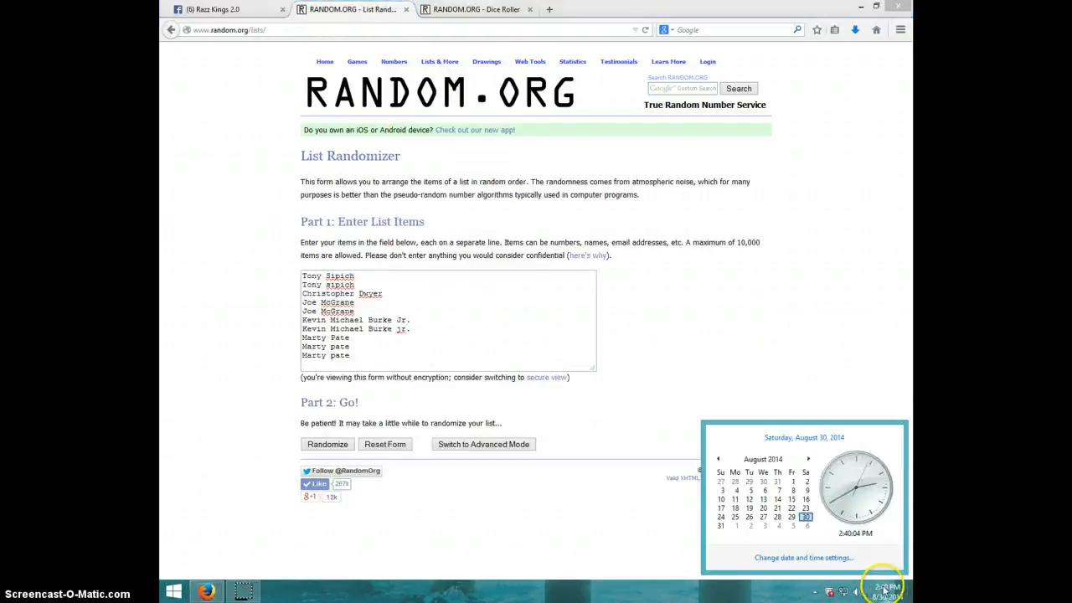
click(327, 444)
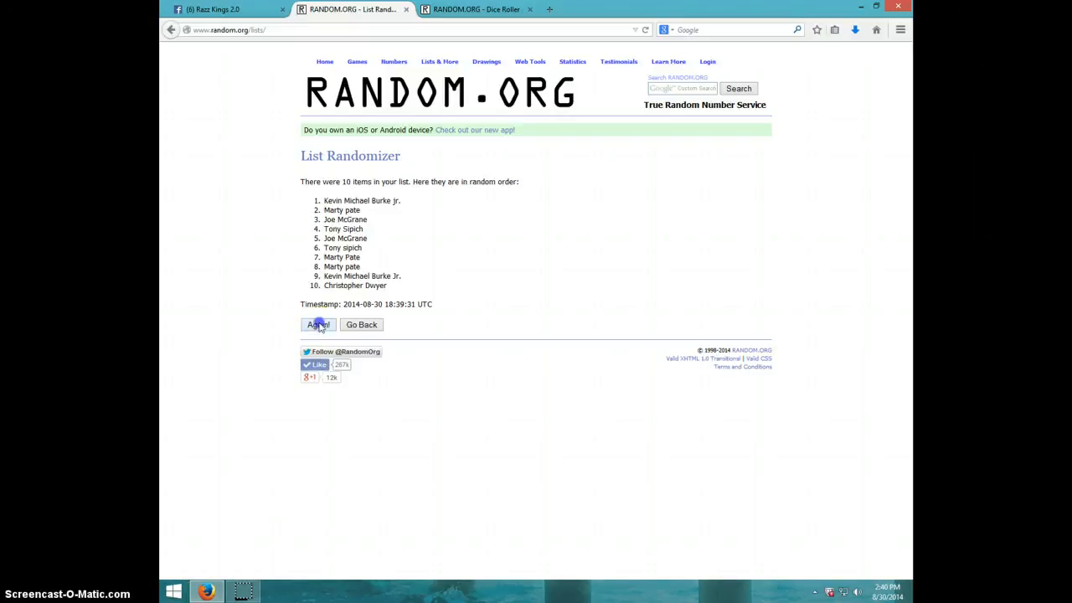
click(318, 325)
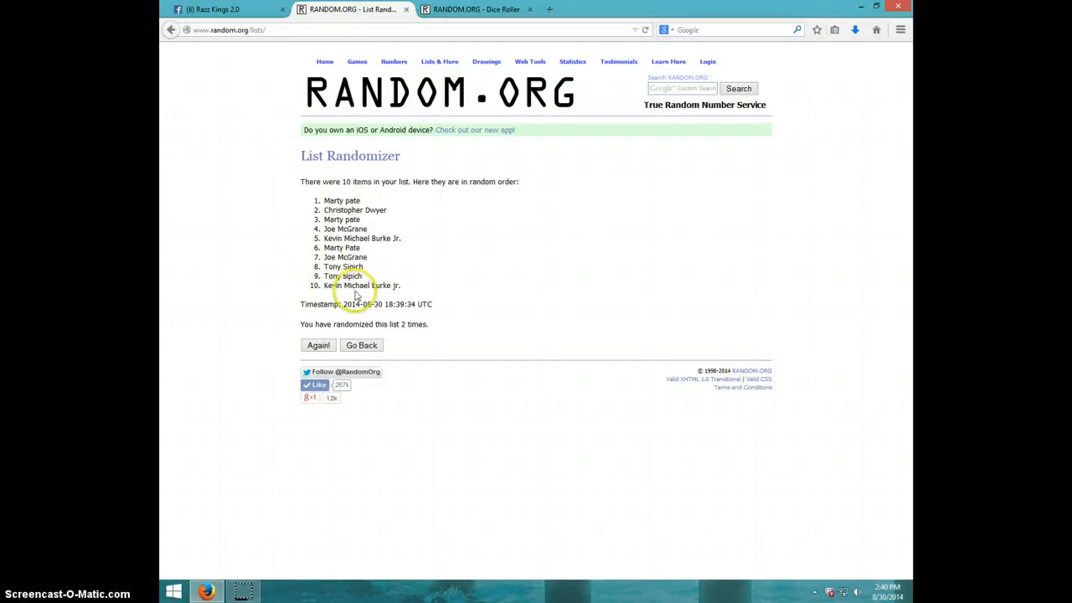
click(476, 9)
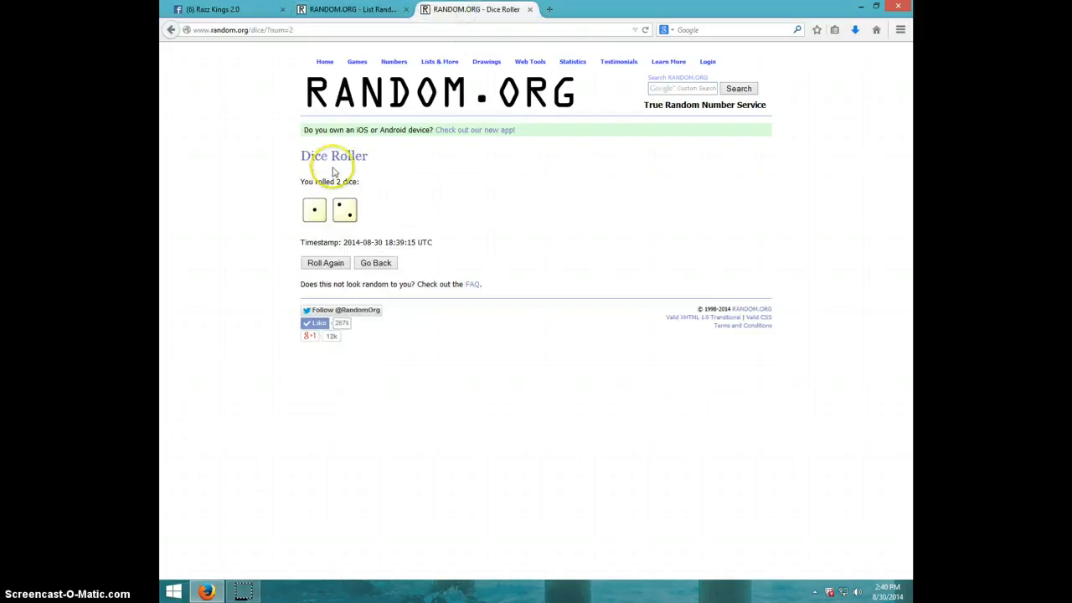
click(351, 10)
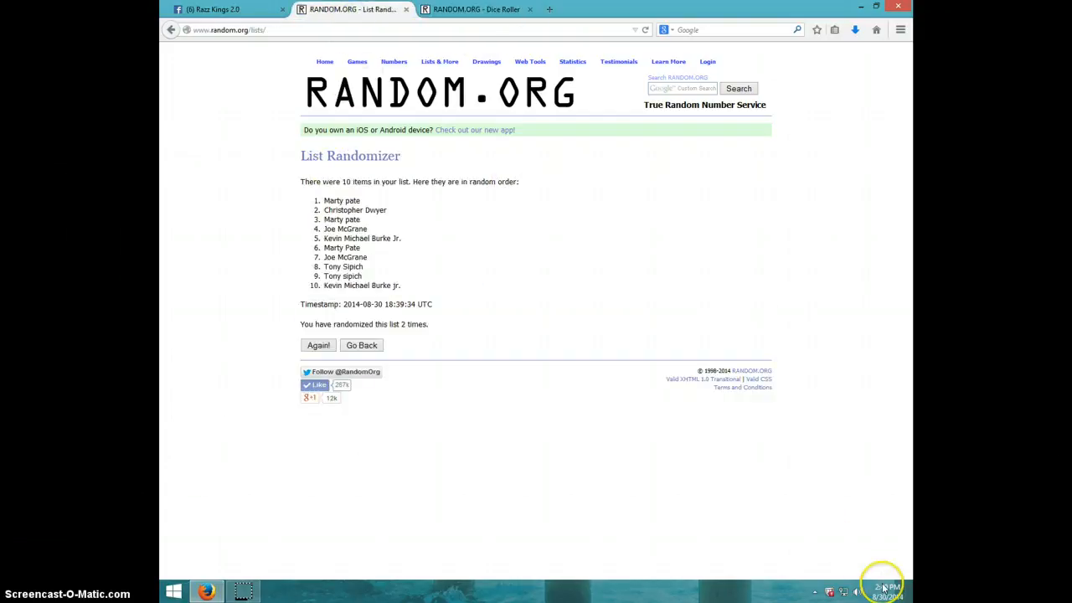
click(884, 590)
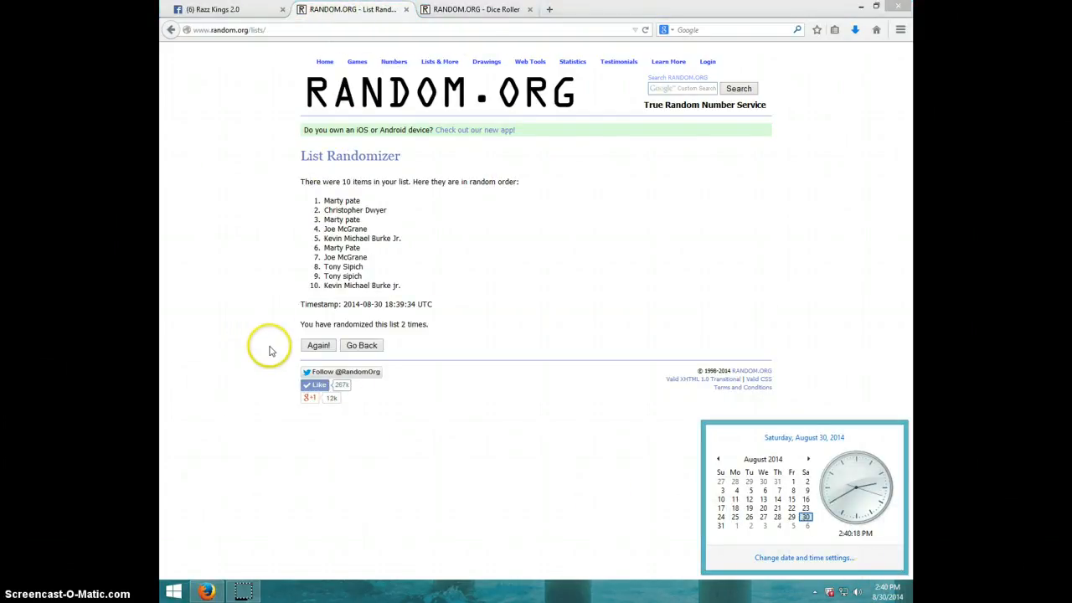
click(319, 345)
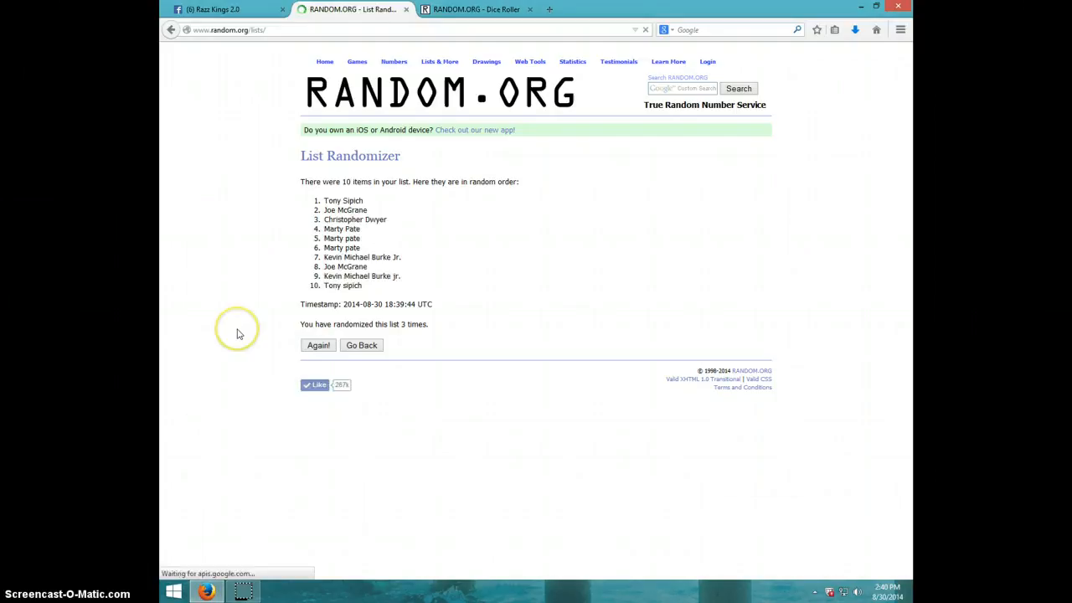
drag(299, 182, 363, 201)
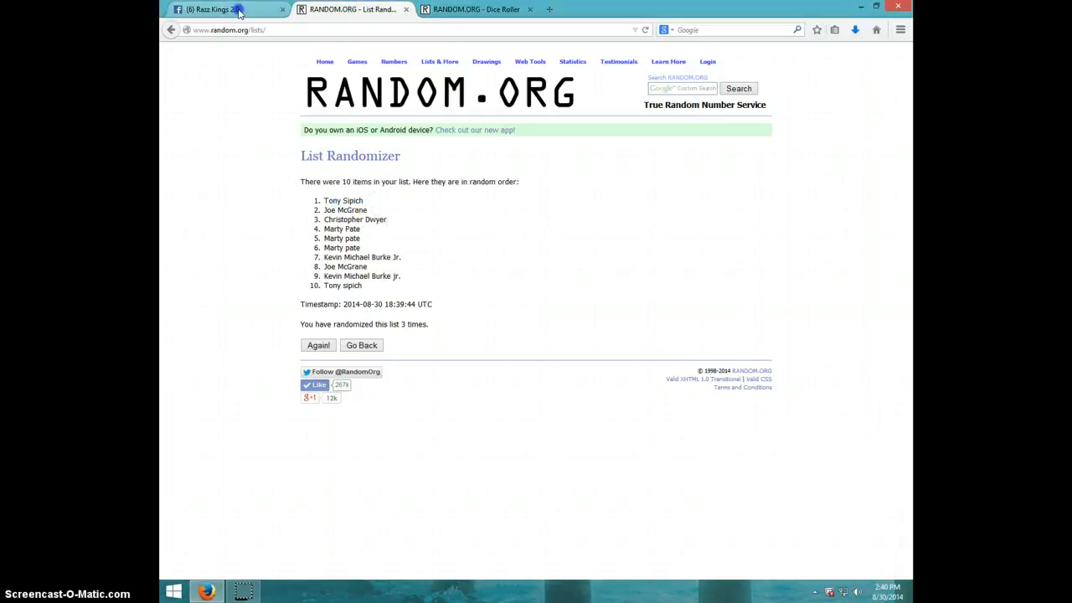
Comment DONE on the Facebook thread and show the current date and time.
click(226, 9)
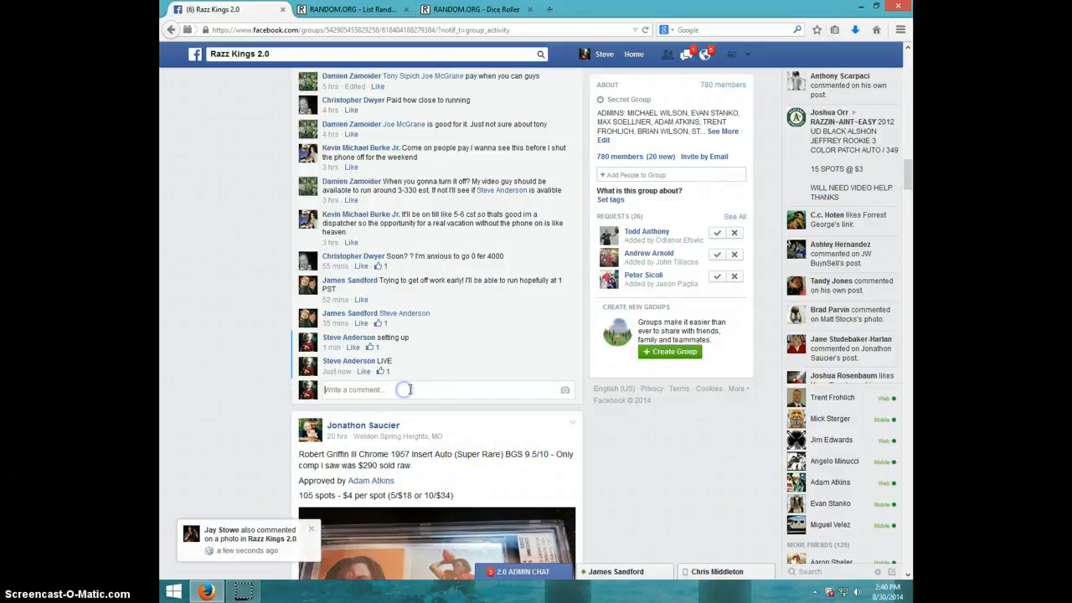
text(DON)
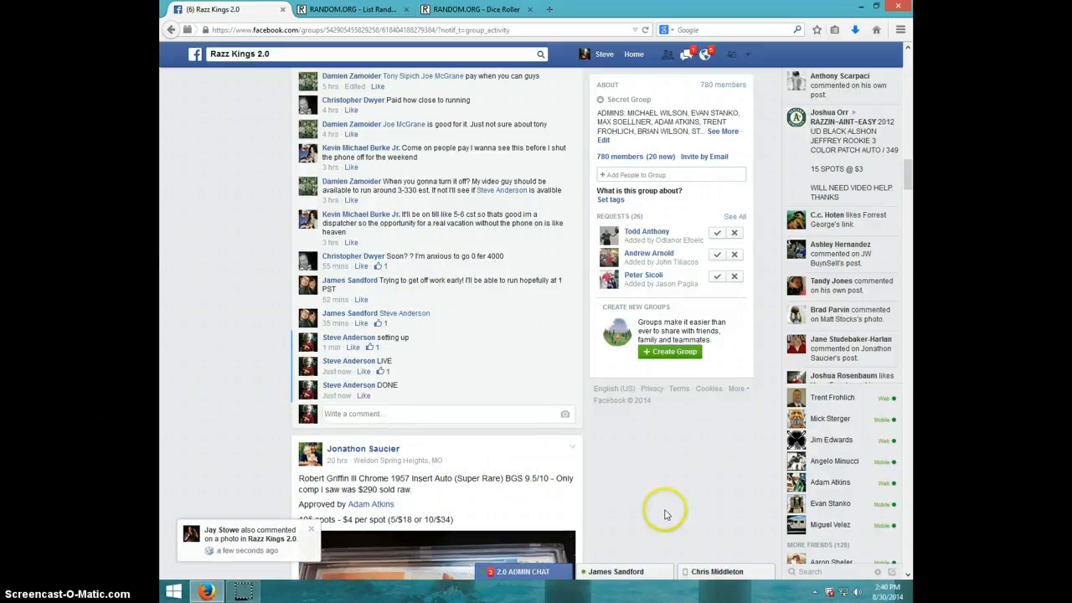
click(855, 594)
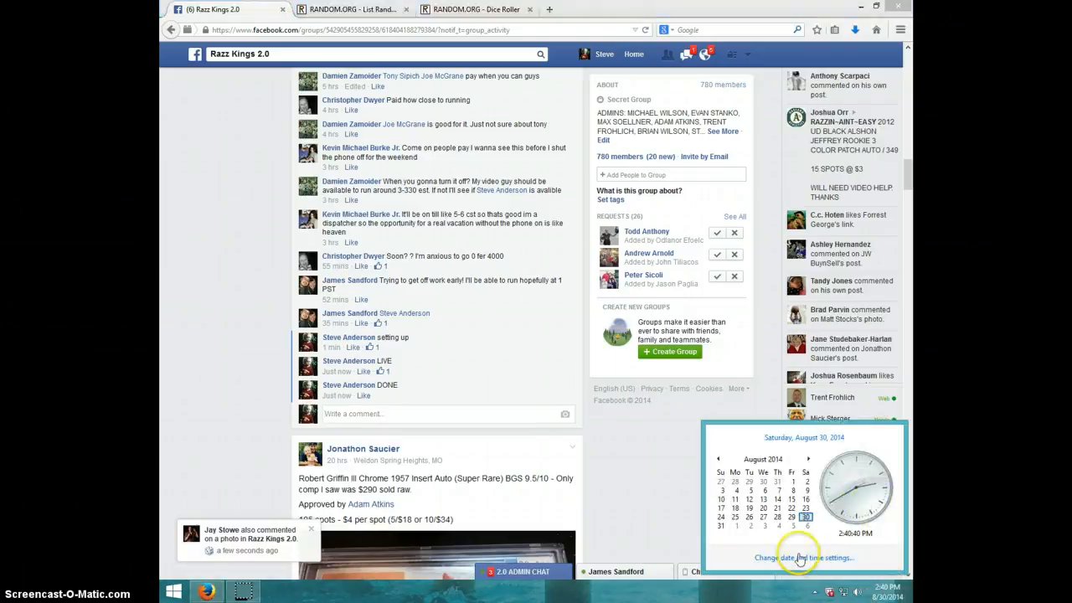